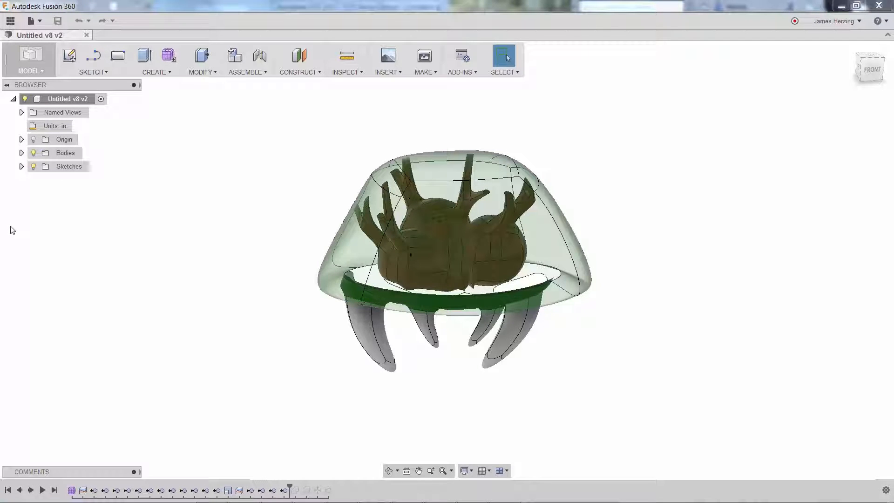
# - Switch to the RENDER workspace and start an in-canvas render at Normal quality
pyautogui.click(30, 66)
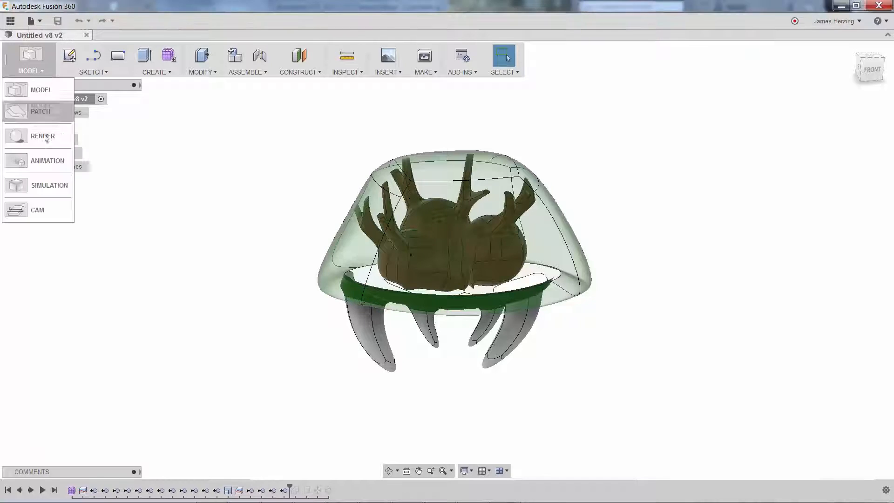
pyautogui.click(43, 136)
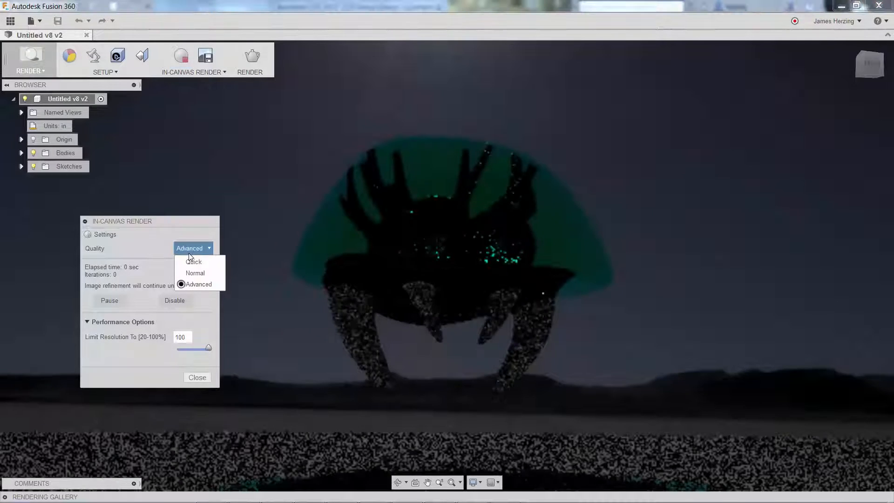
pyautogui.click(195, 273)
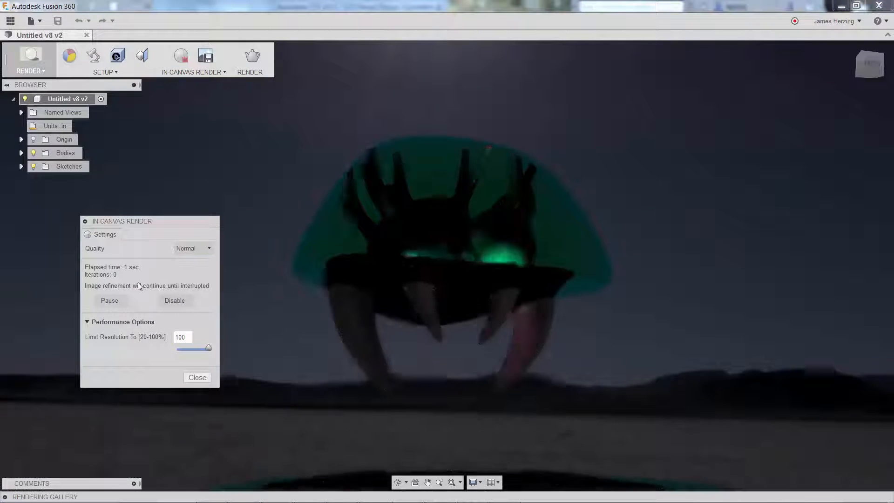
pyautogui.click(197, 378)
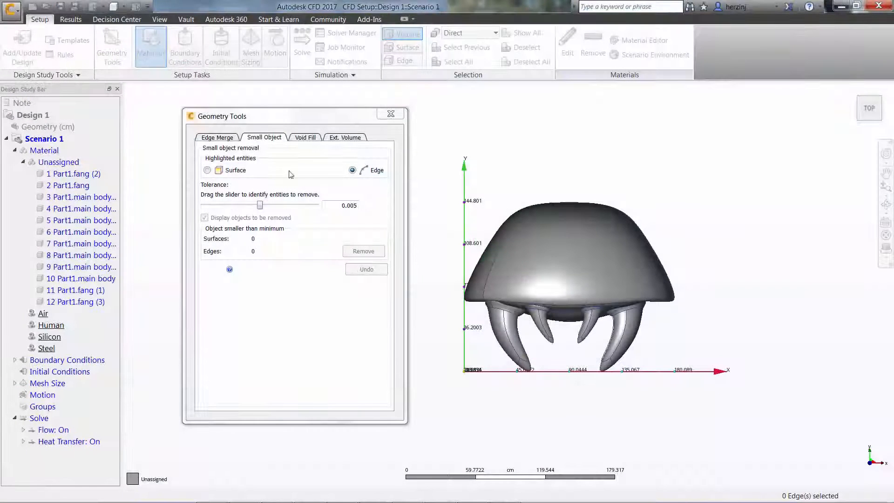
# - Create an external volume enclosing the Metroid model via Geometry Tools' Ext. Volume
pyautogui.click(347, 137)
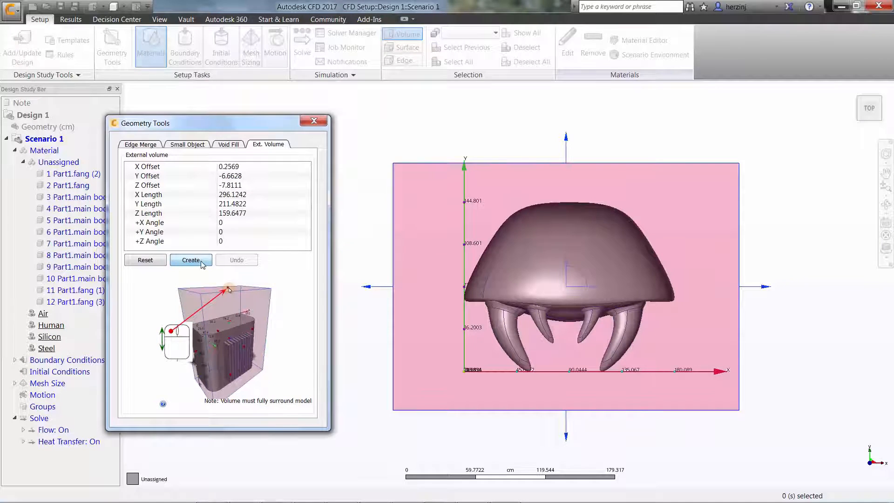
pyautogui.click(190, 260)
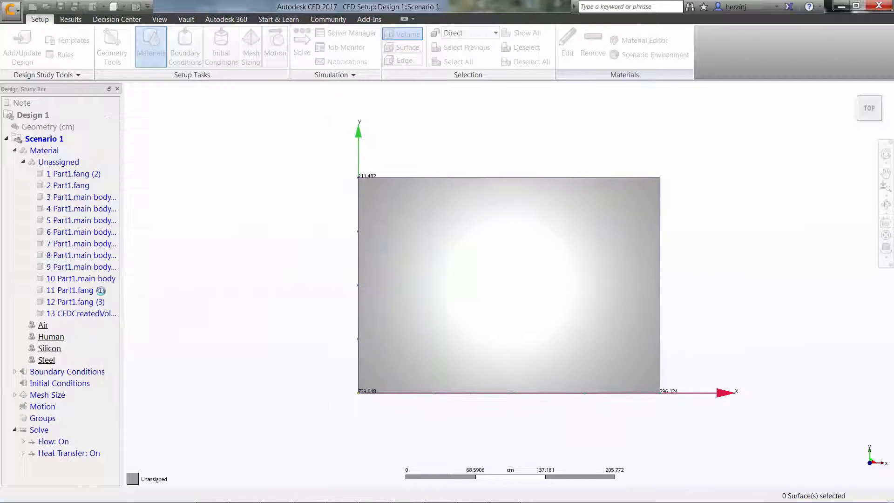
pyautogui.rightClick(81, 313)
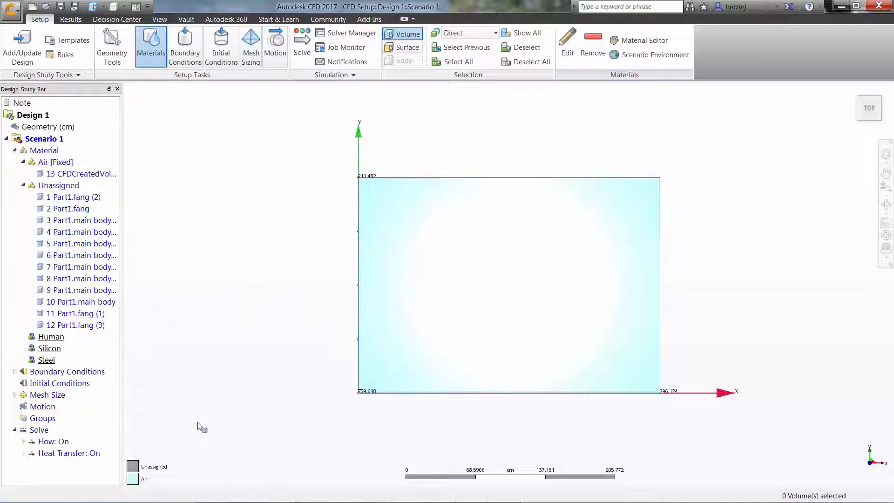
# - Hide the air volume and assign Steel to the four fang parts
pyautogui.click(76, 174)
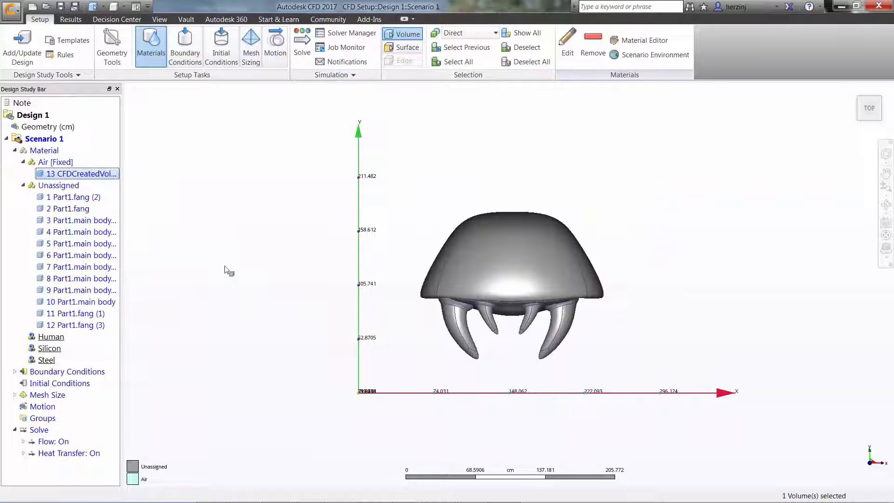
pyautogui.rightClick(70, 313)
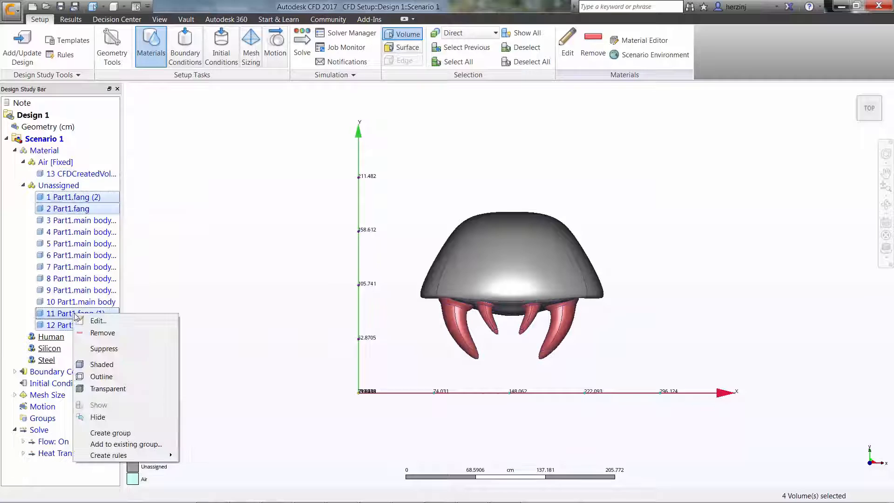
pyautogui.click(98, 320)
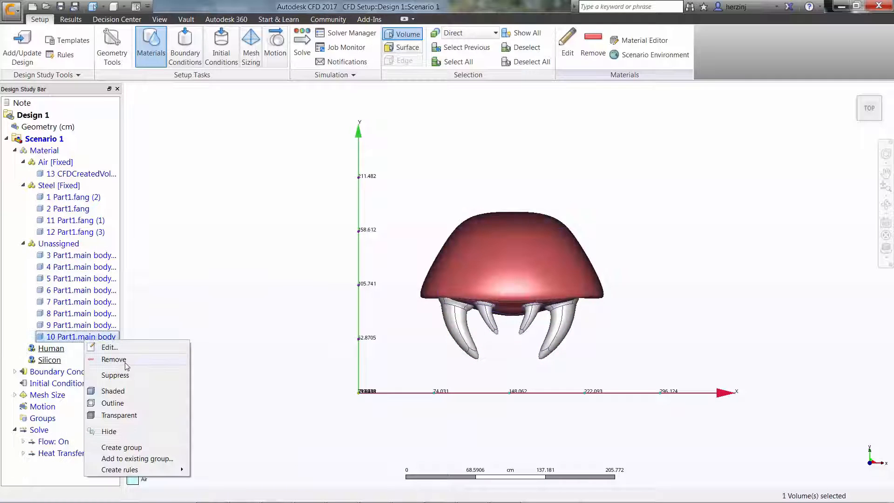
# - Make the main body part Silicon and the remaining body parts Human
pyautogui.click(109, 347)
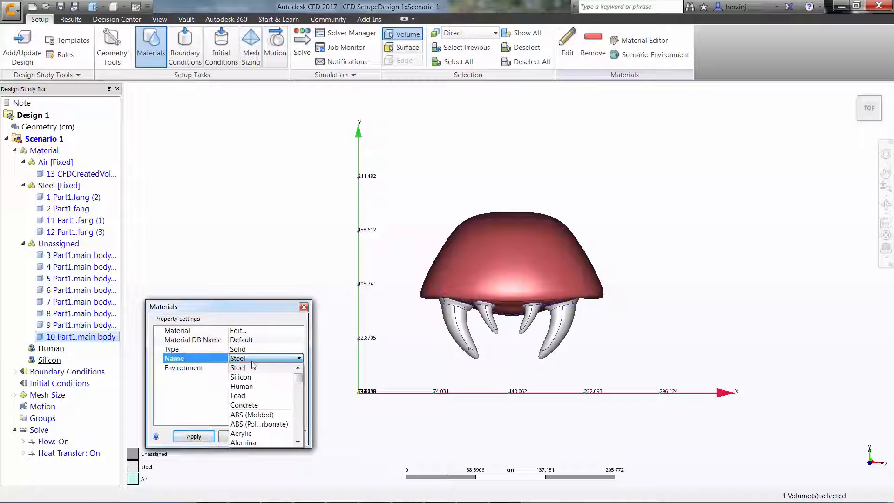
pyautogui.click(242, 386)
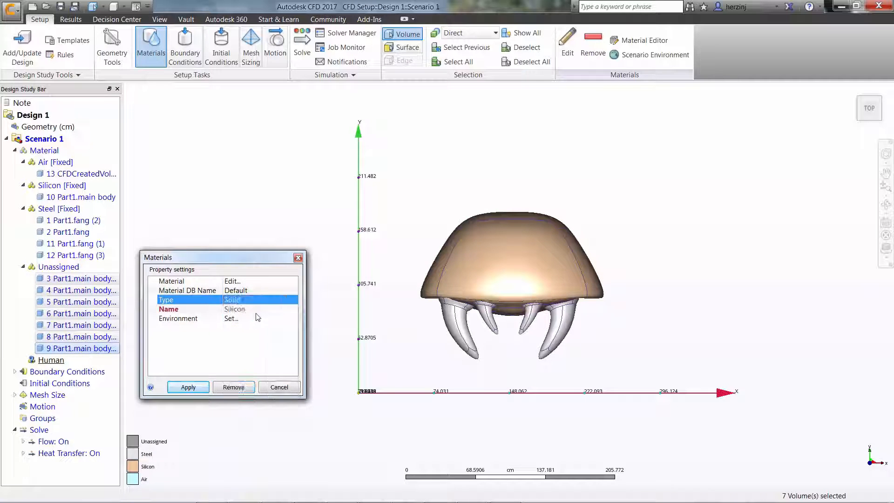
pyautogui.click(188, 387)
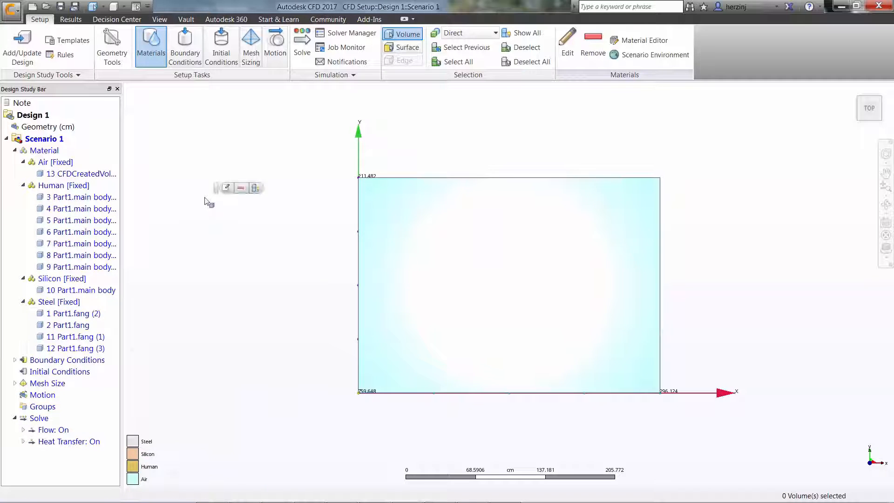
# - Apply a Temperature boundary condition to the outer surfaces, then switch to volume selection for heat generation
pyautogui.click(185, 45)
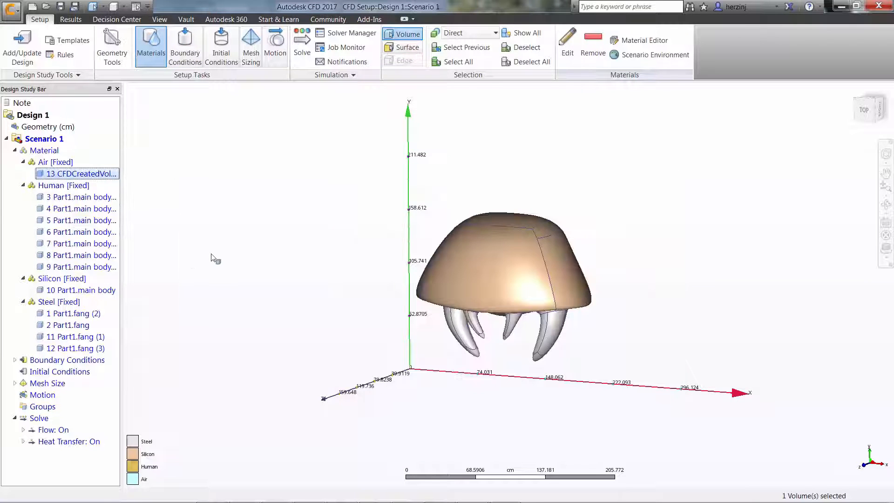
pyautogui.click(407, 47)
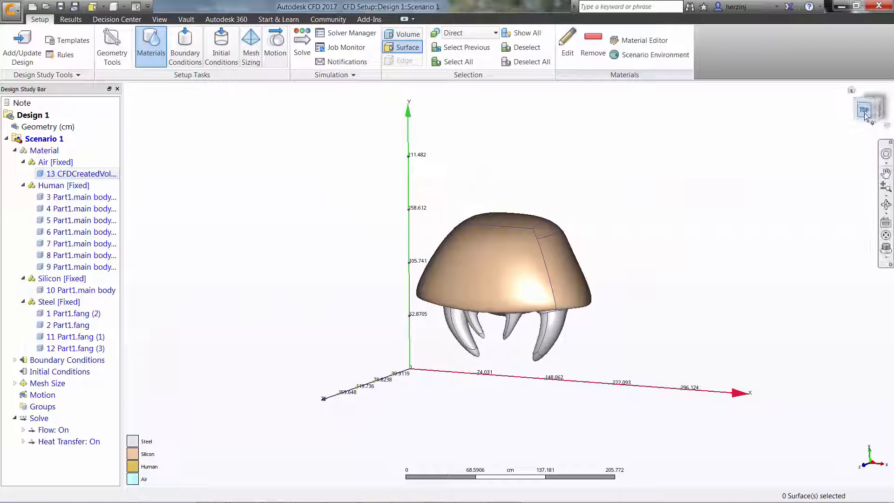
pyautogui.click(185, 42)
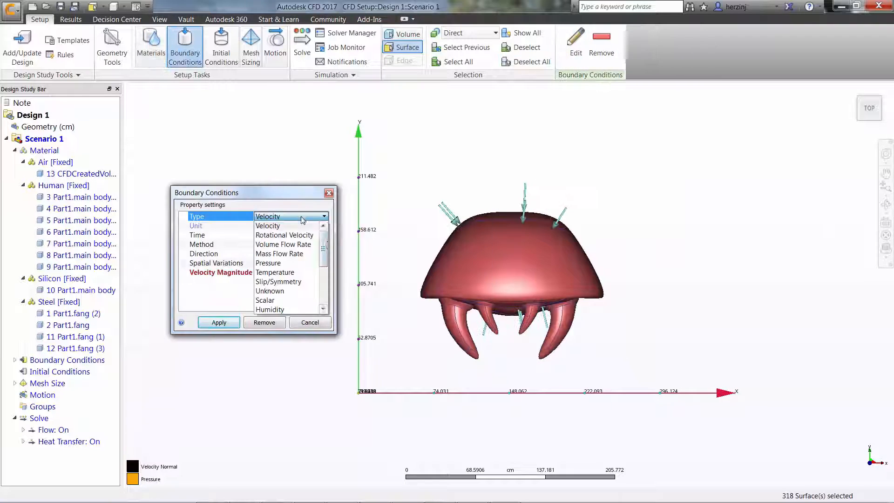
pyautogui.click(274, 272)
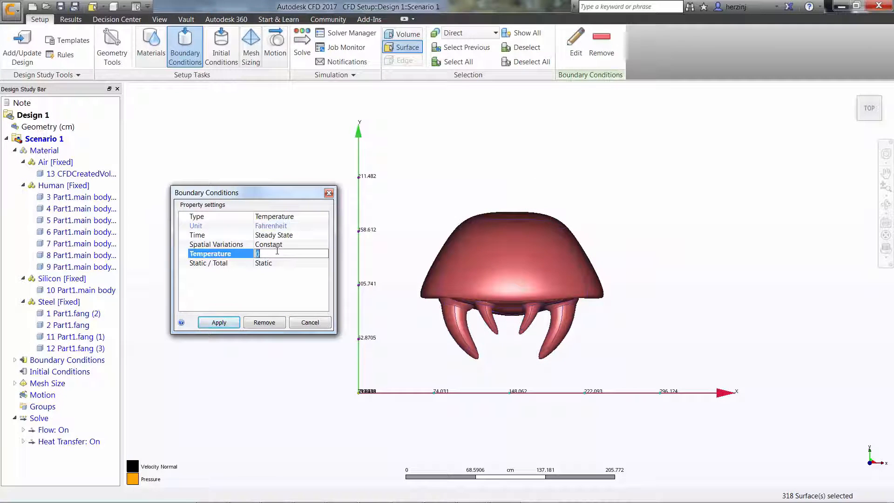
pyautogui.click(218, 322)
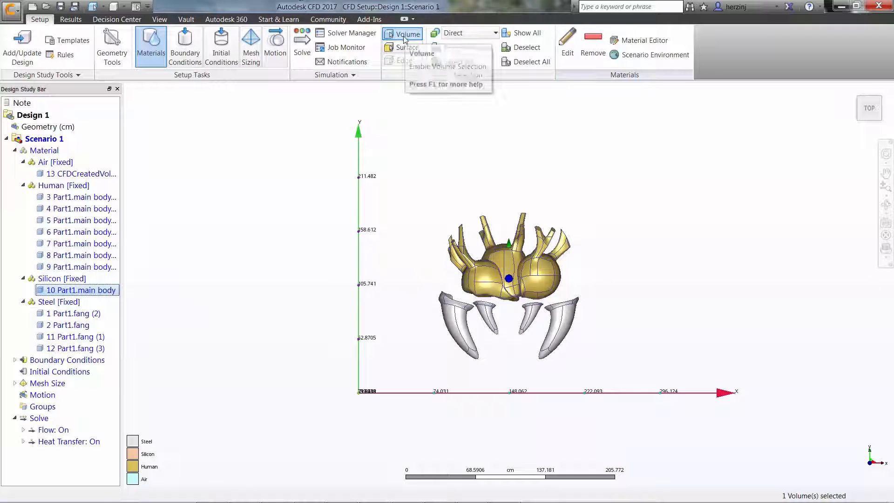
pyautogui.click(184, 43)
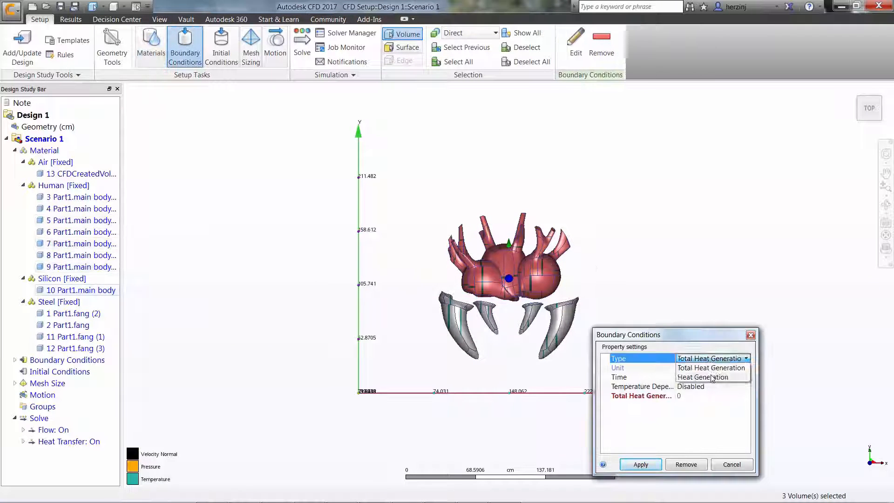